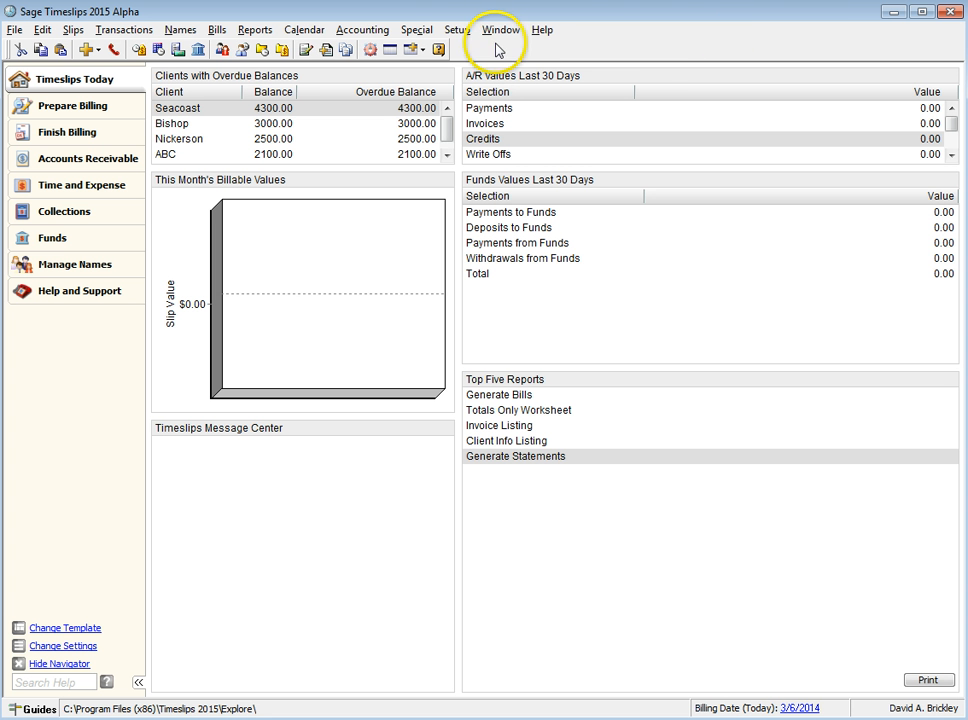
Step: Open client ABC's record from Names > Client Info on its Client Activities page
click(181, 29)
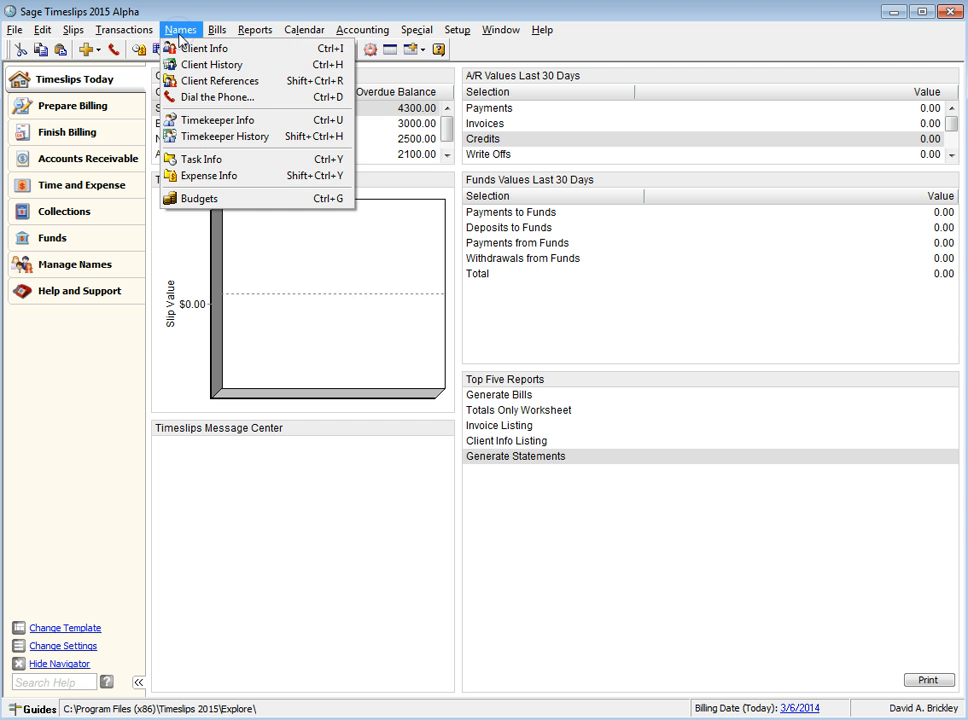
click(202, 48)
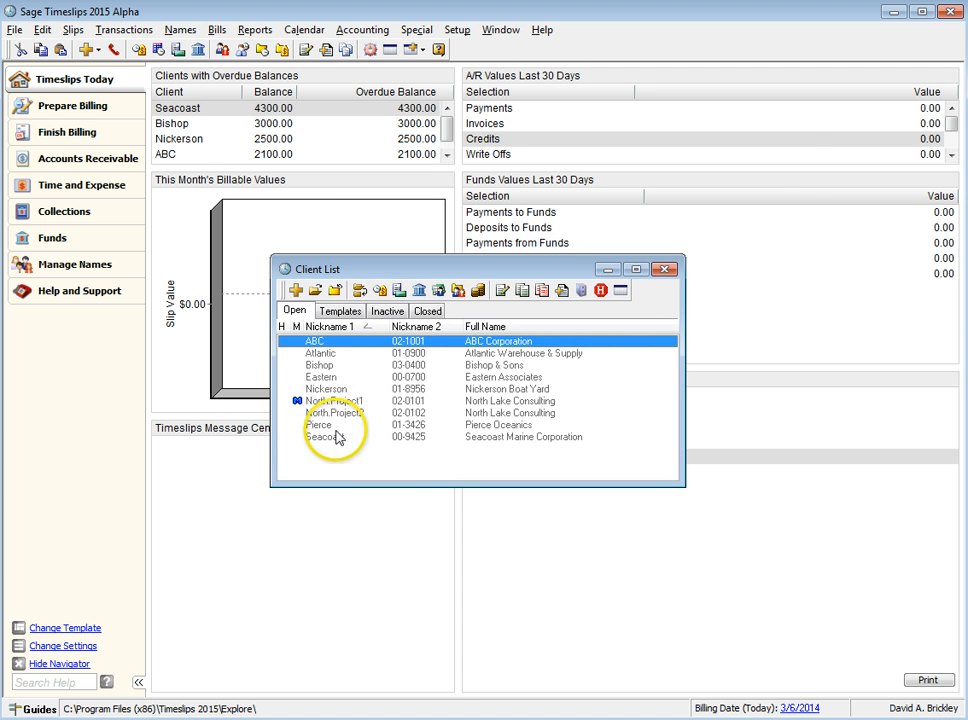
double_click(315, 341)
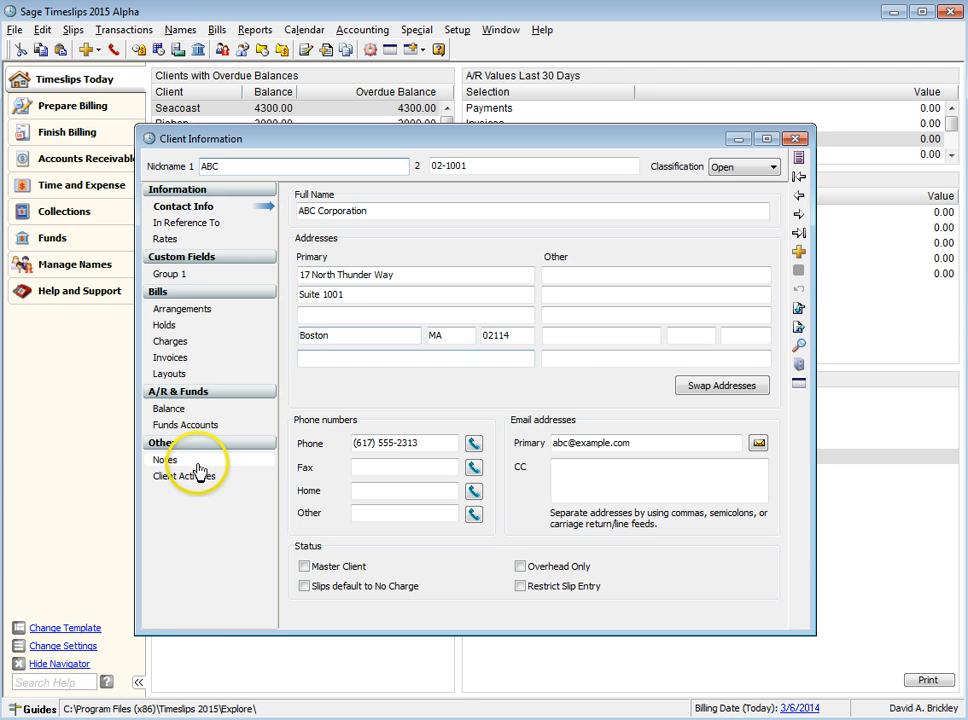
click(190, 475)
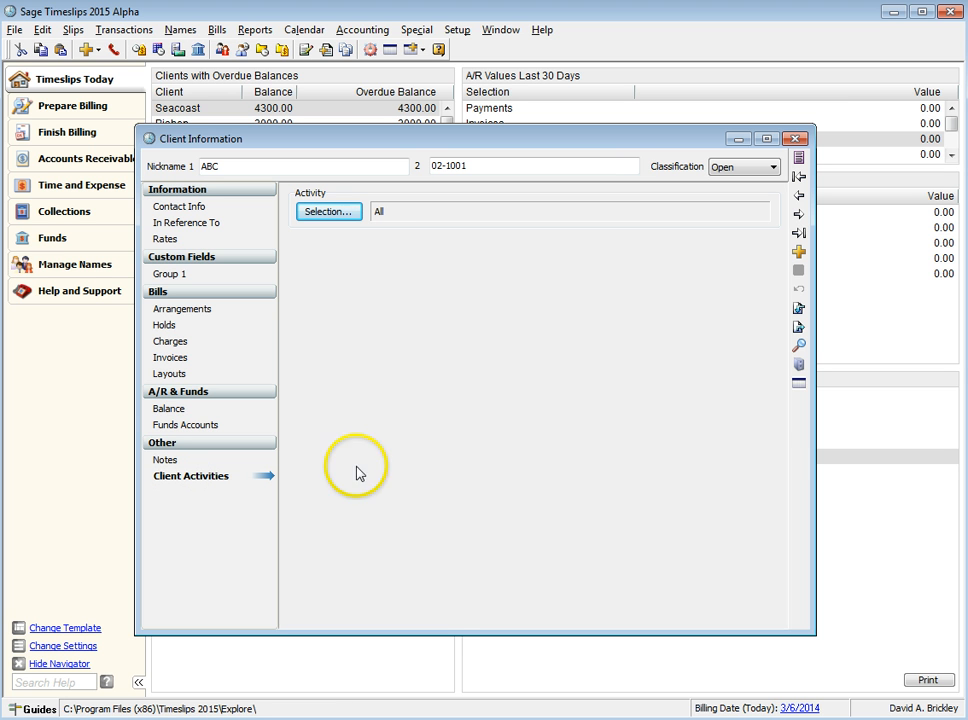
Step: Filter ABC's activities to Activity Nickname 2 beginning with 'a', then close the record
click(328, 211)
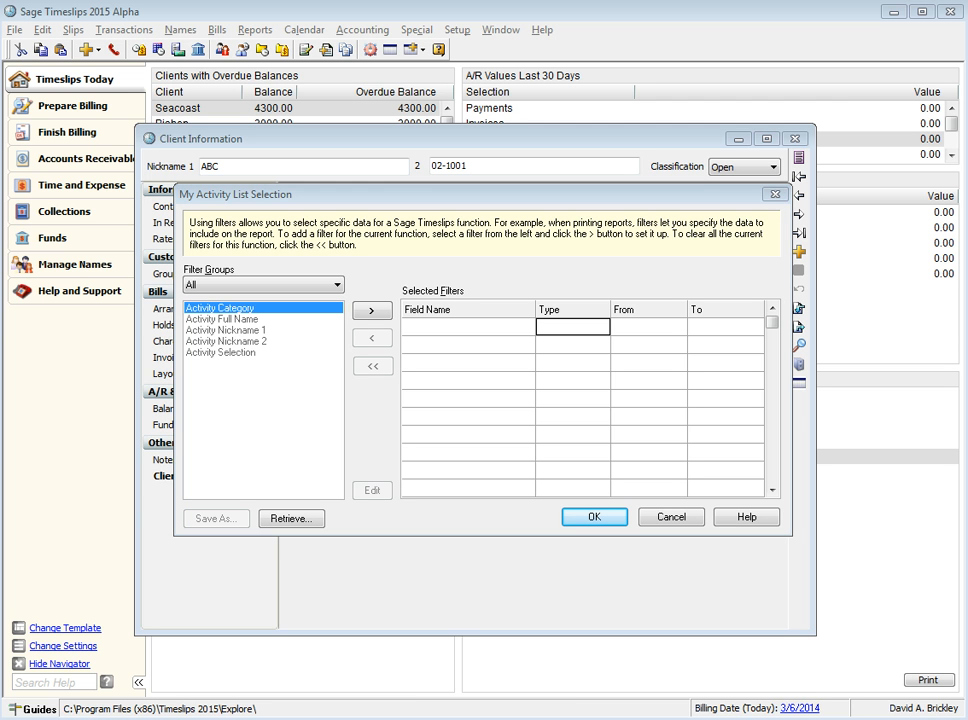
mouse_move(165, 681)
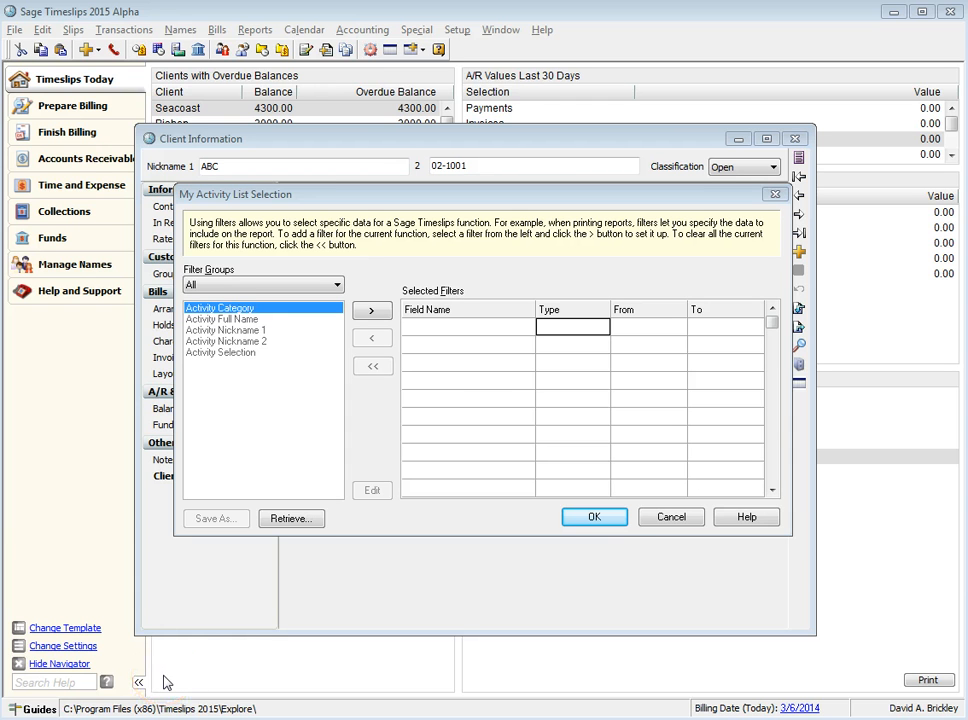
mouse_move(193, 632)
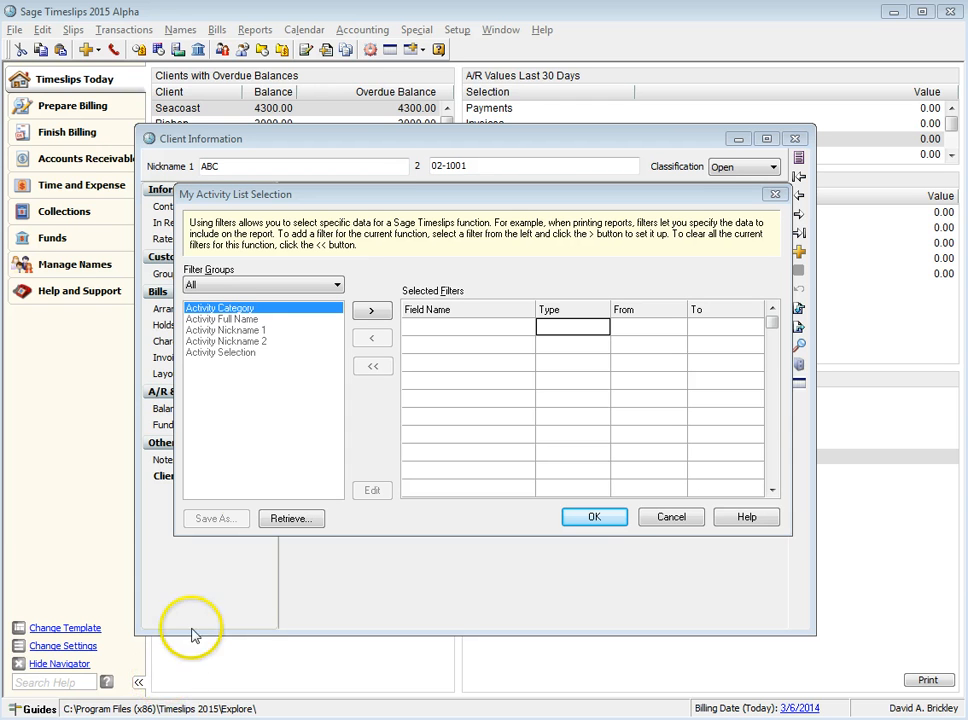
double_click(226, 341)
text(a)
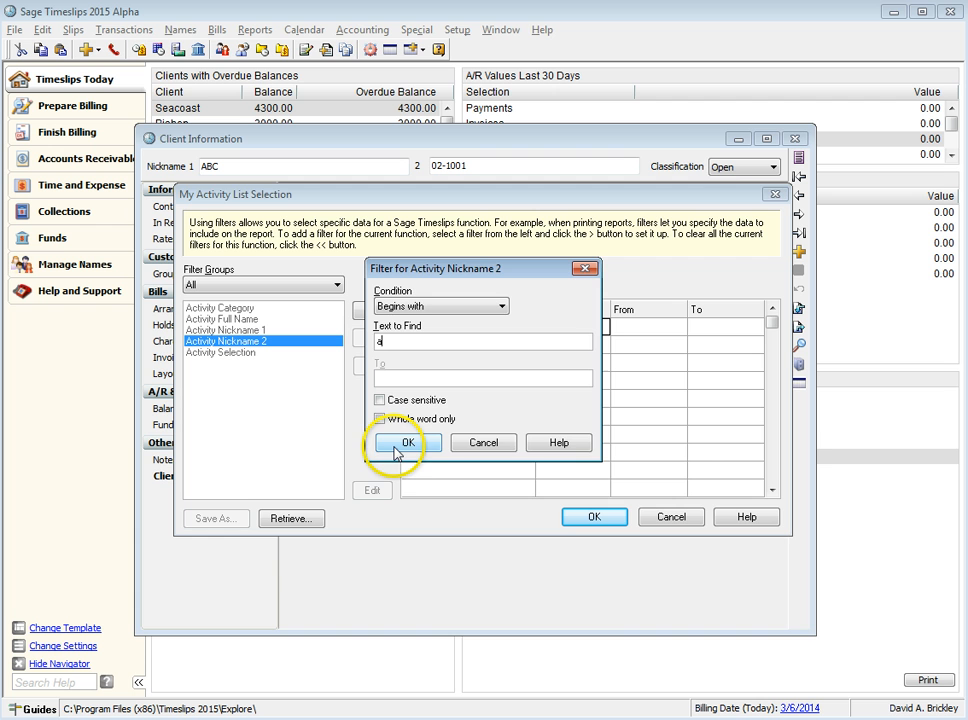
click(407, 442)
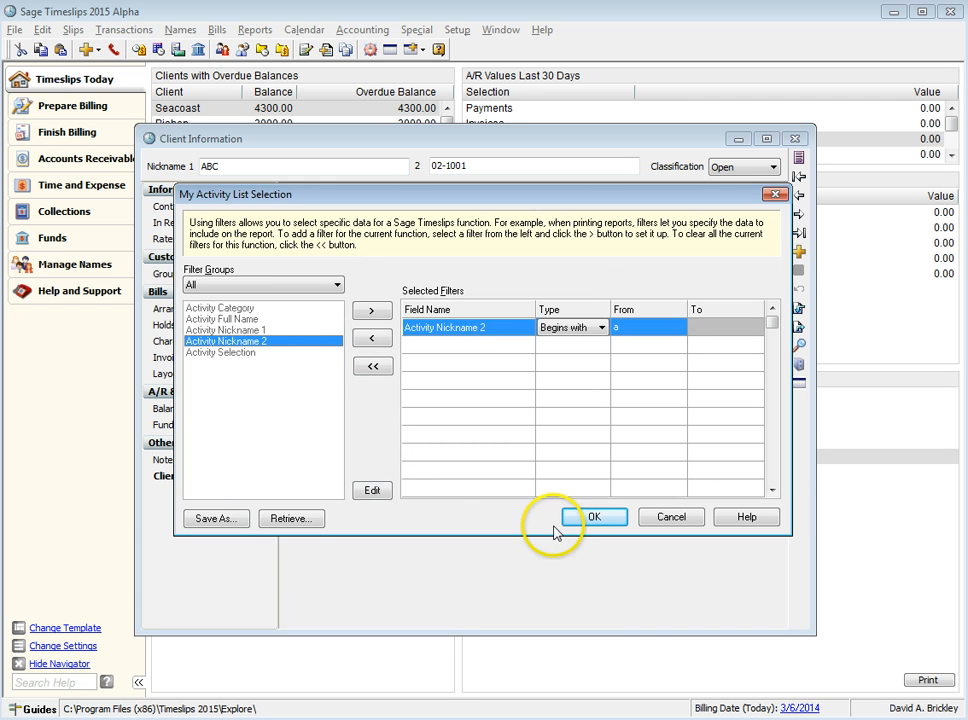
click(594, 516)
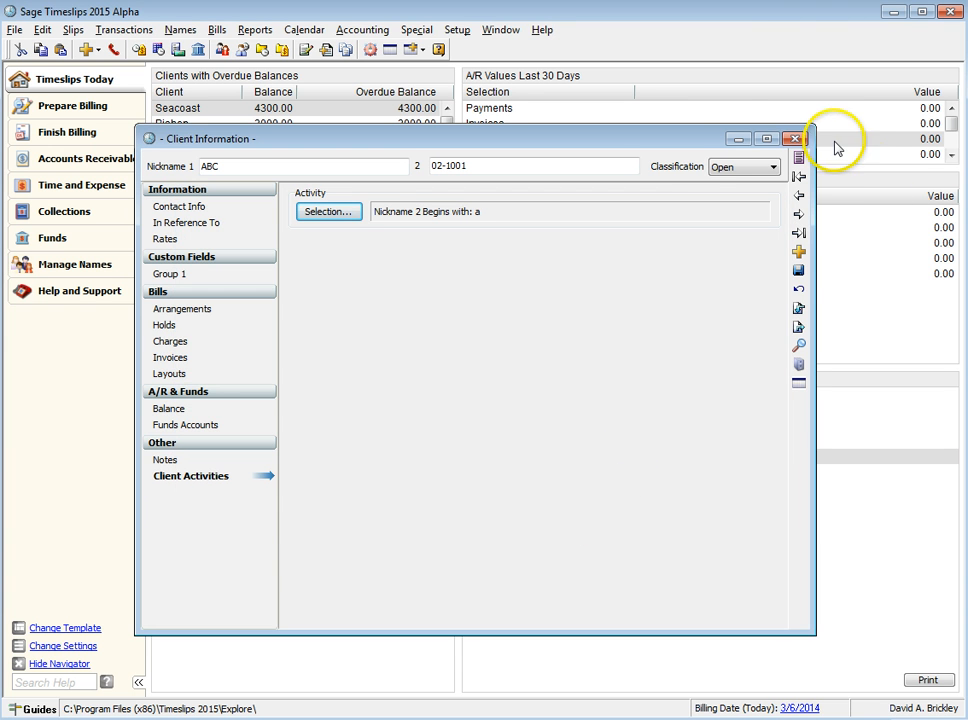
click(795, 138)
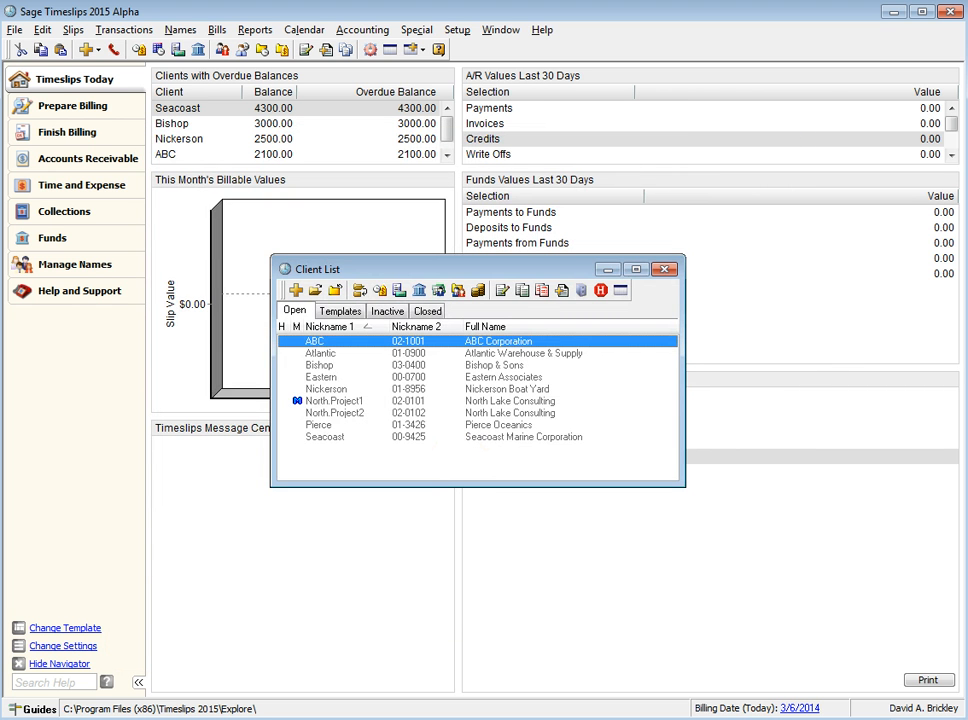
Step: Start a trial time slip for client ABC, browse its task list, then discard it unsaved
click(72, 29)
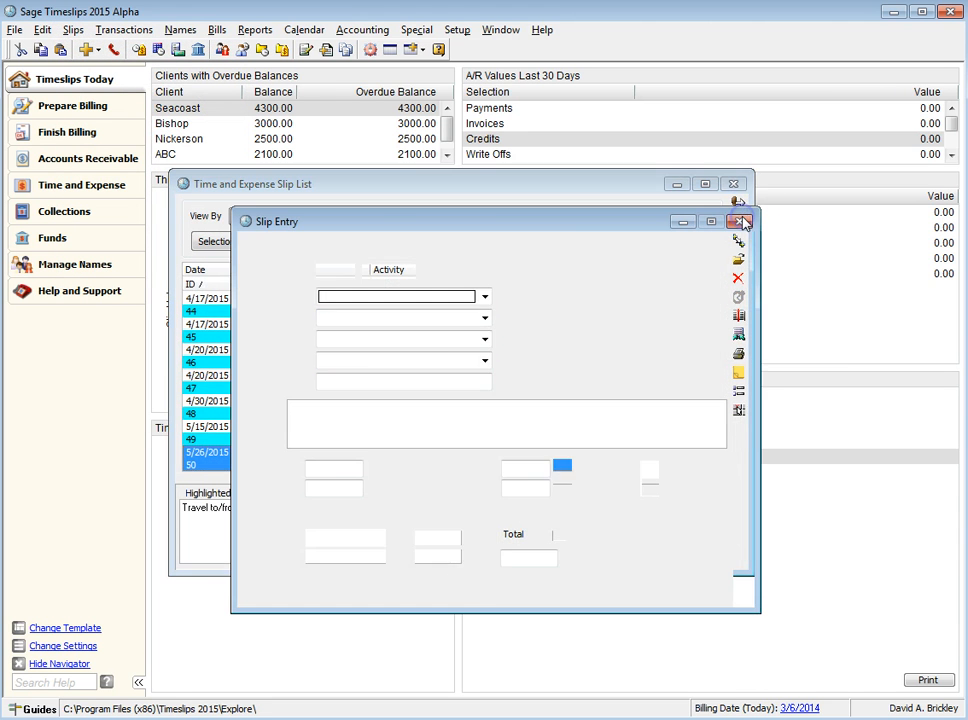
click(487, 297)
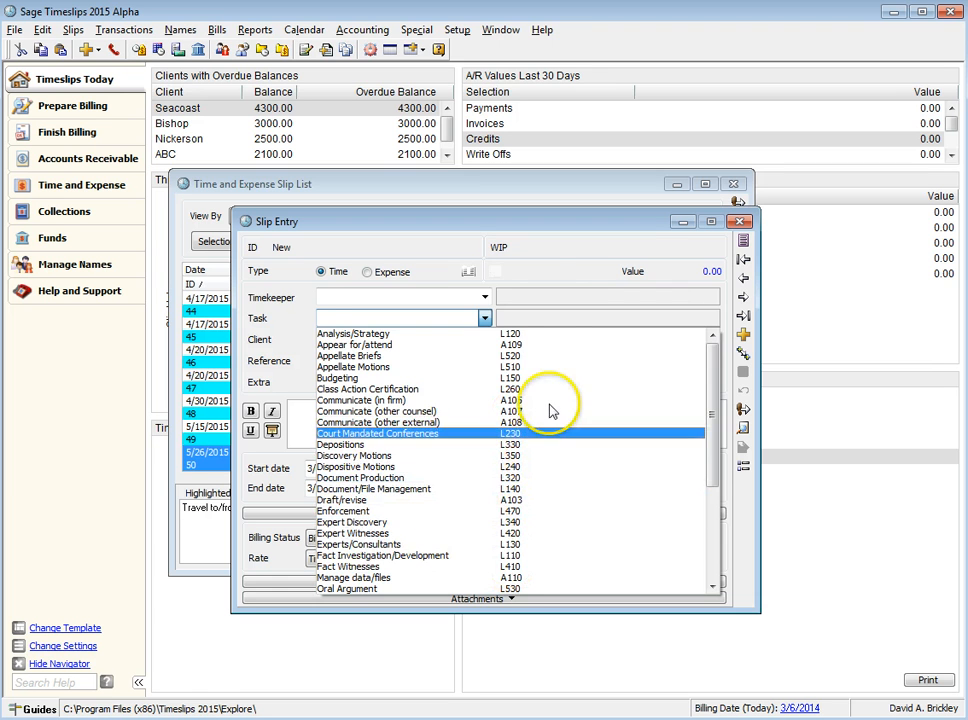
click(485, 339)
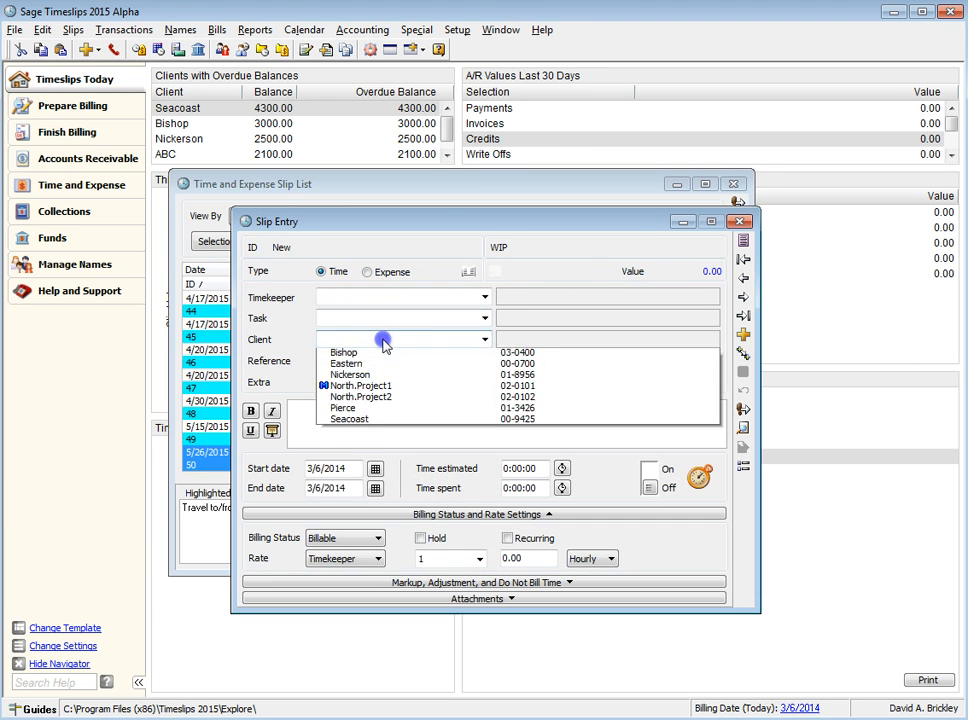
click(330, 338)
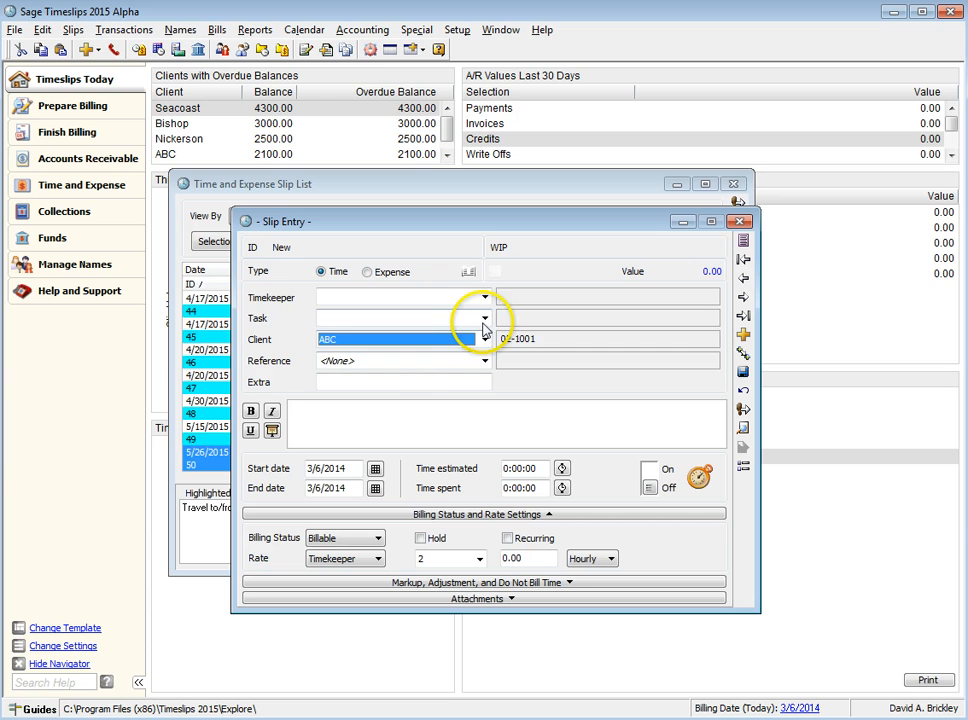
click(485, 318)
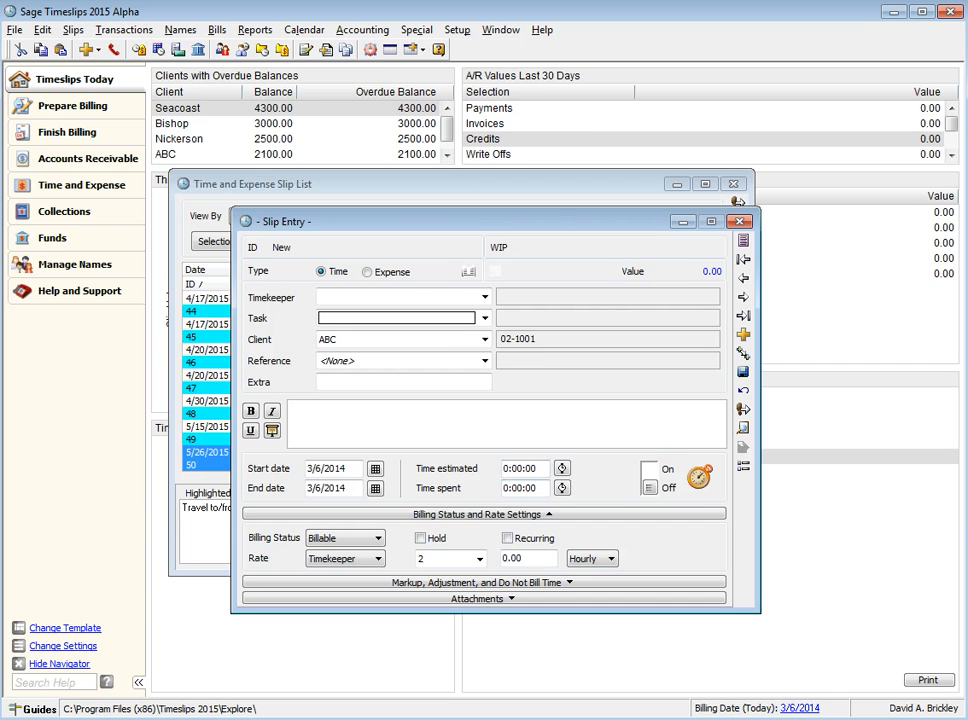
click(485, 318)
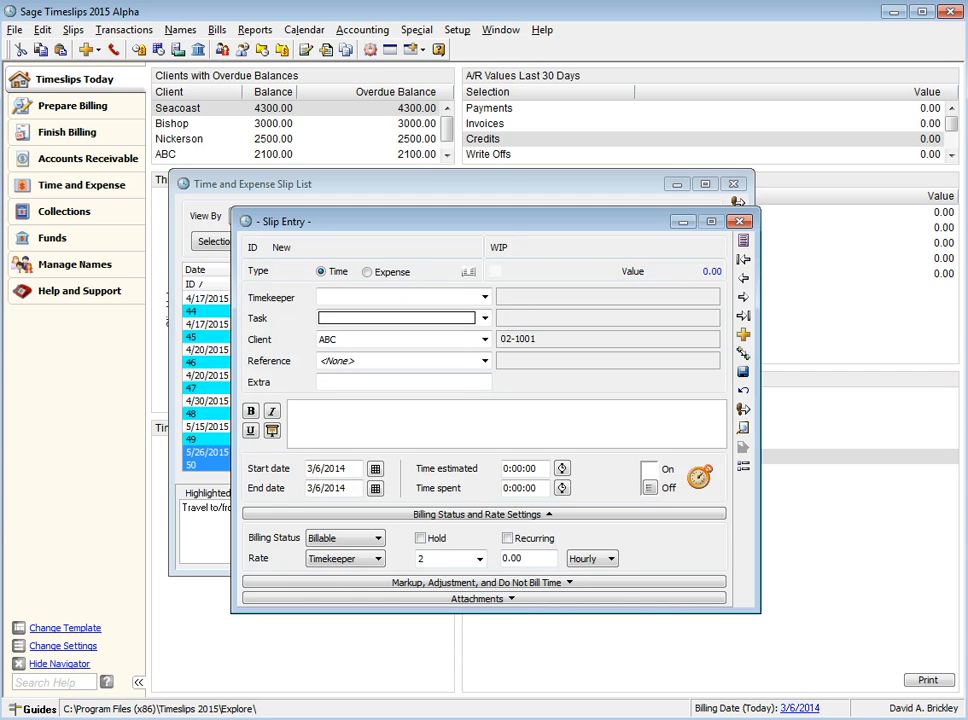
click(739, 221)
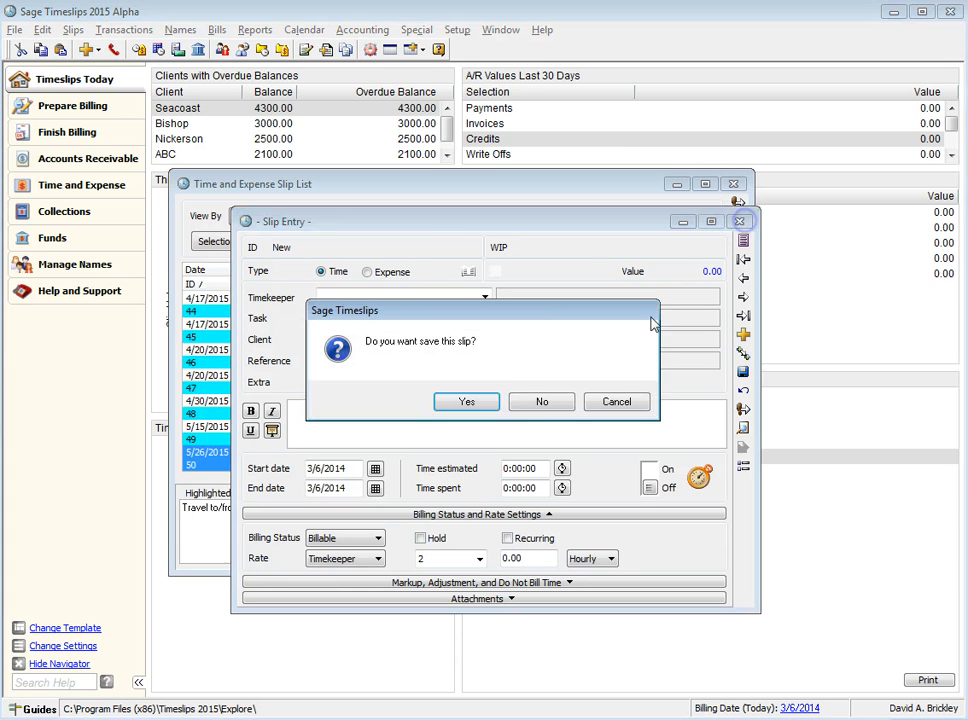
click(541, 401)
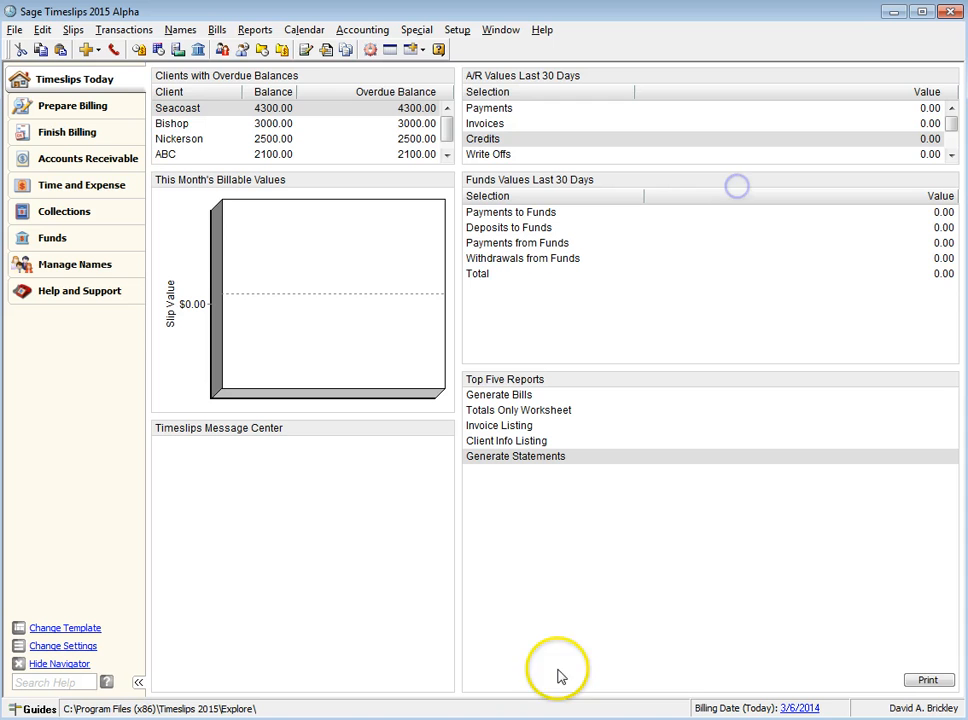
mouse_move(307, 500)
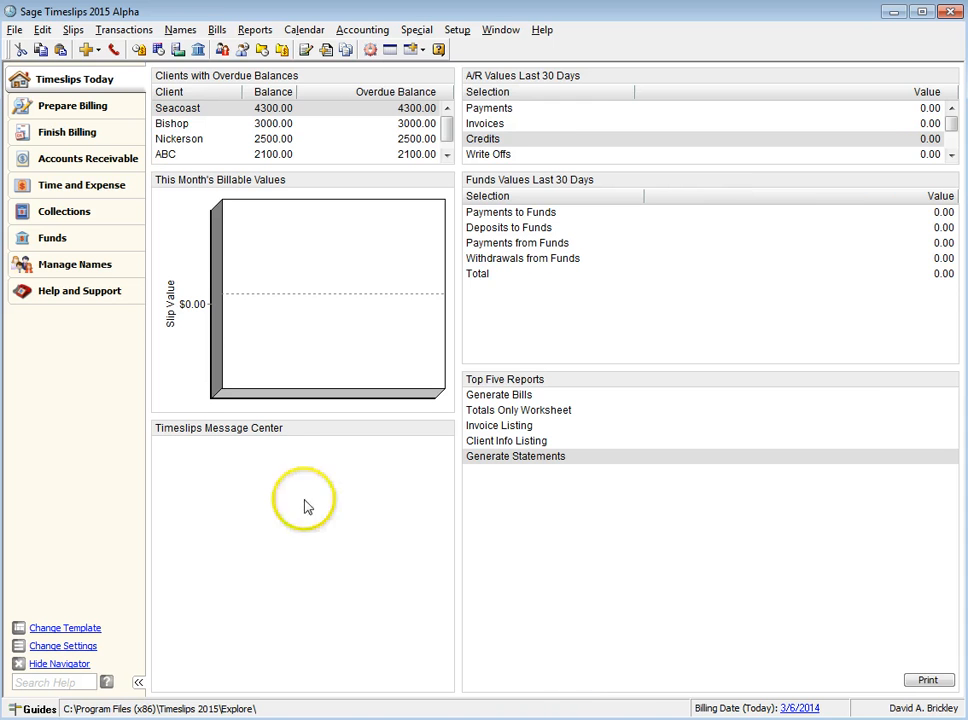
click(180, 29)
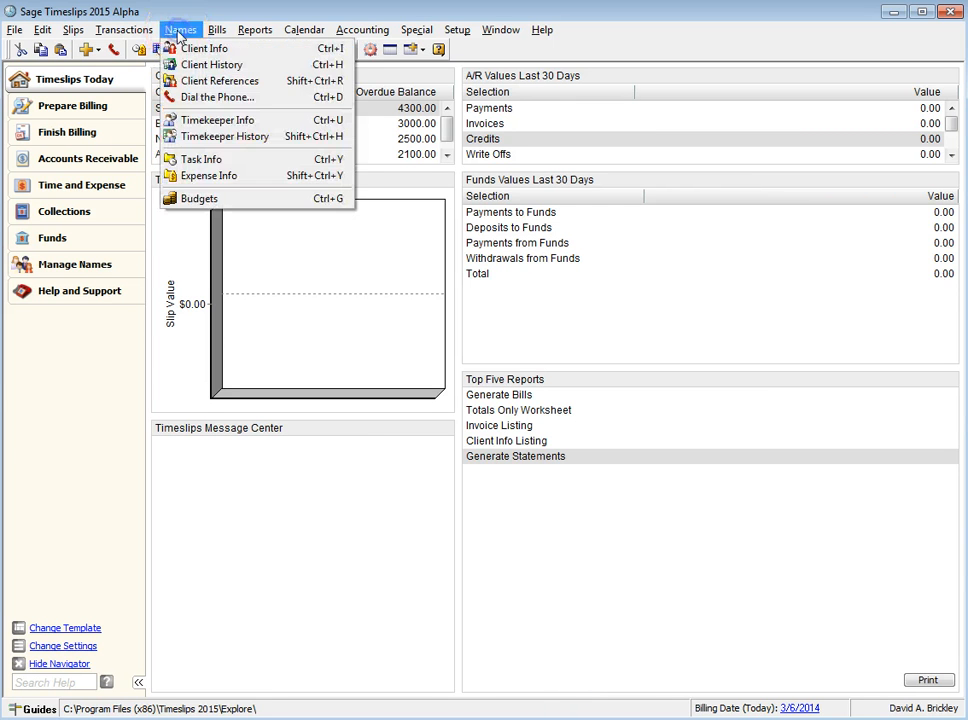
click(217, 120)
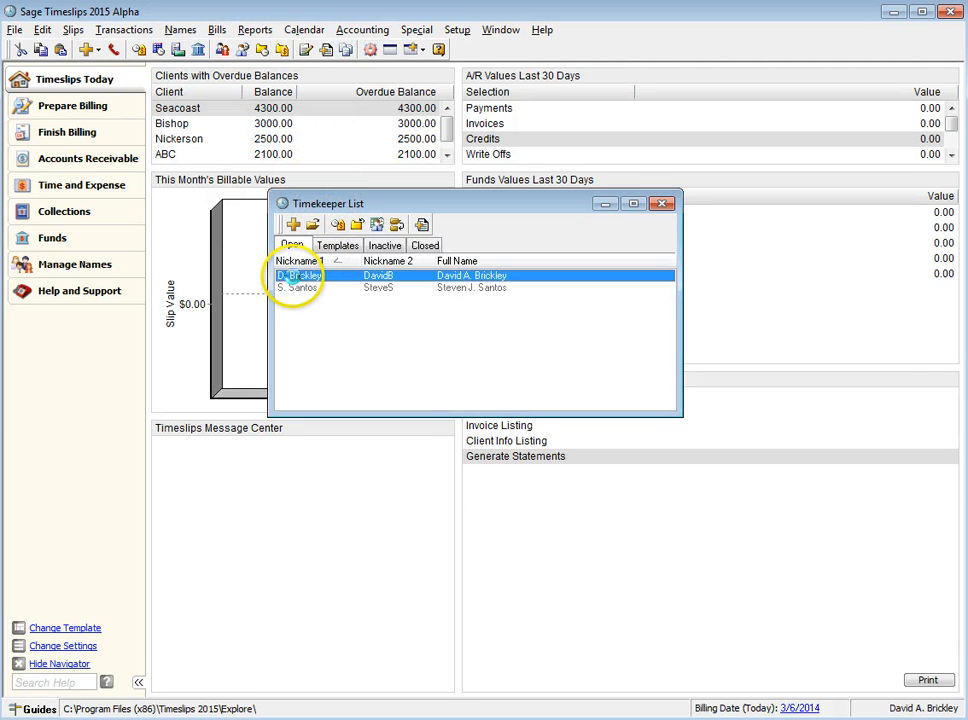
double_click(295, 275)
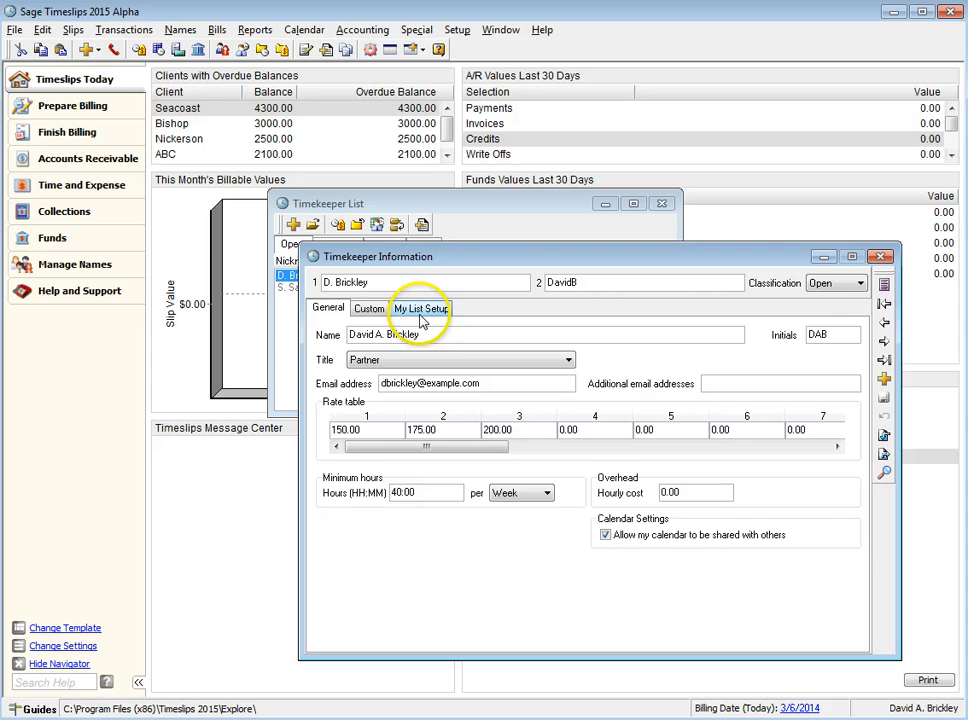
click(421, 308)
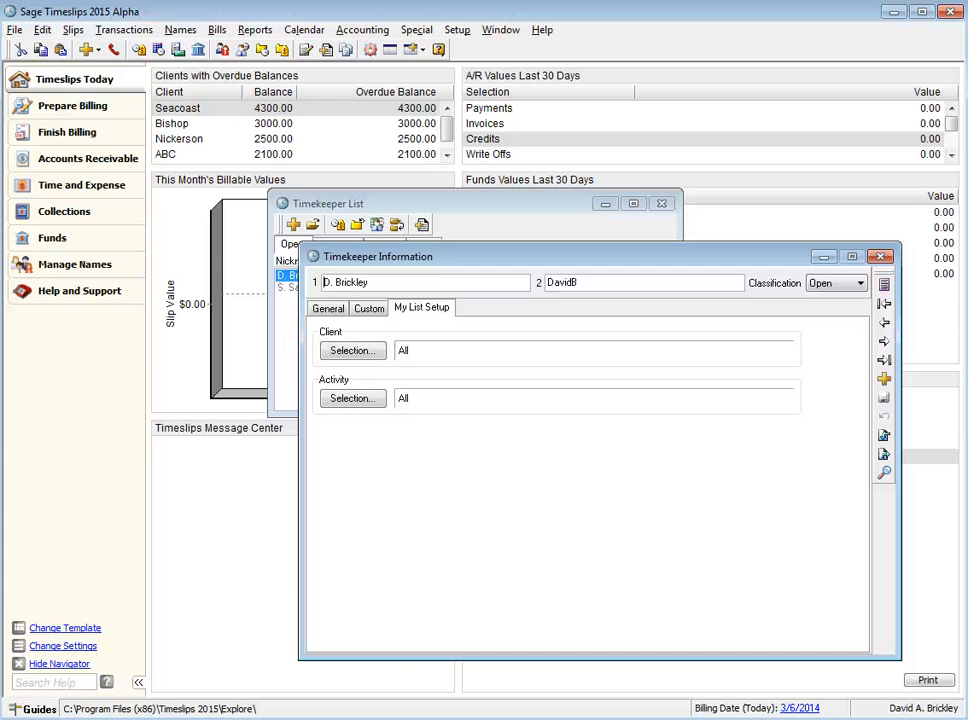
mouse_move(420, 657)
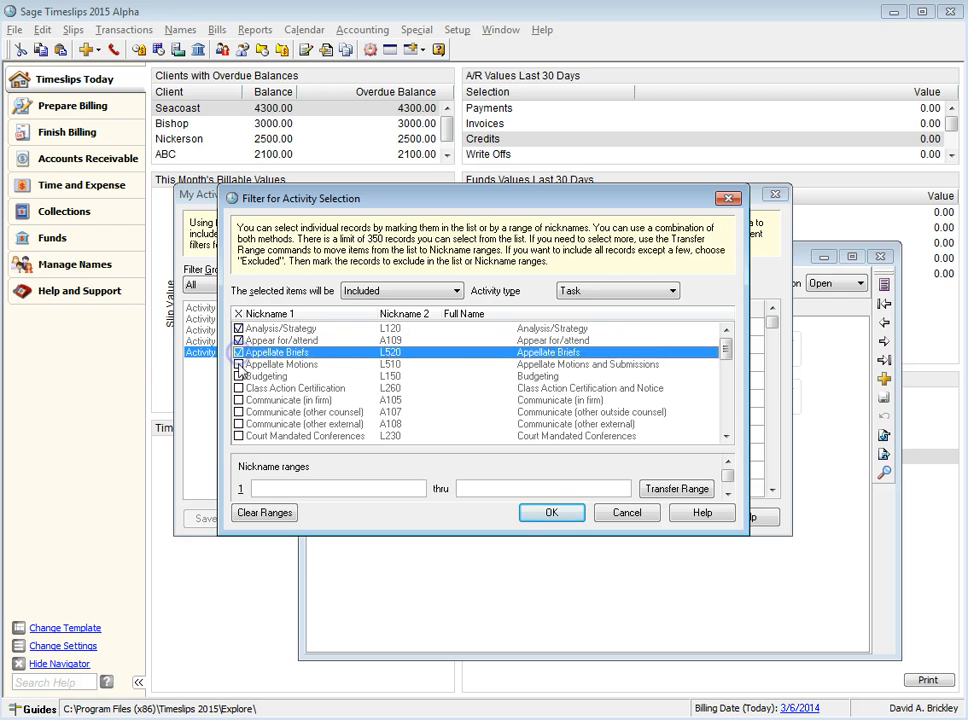
click(551, 512)
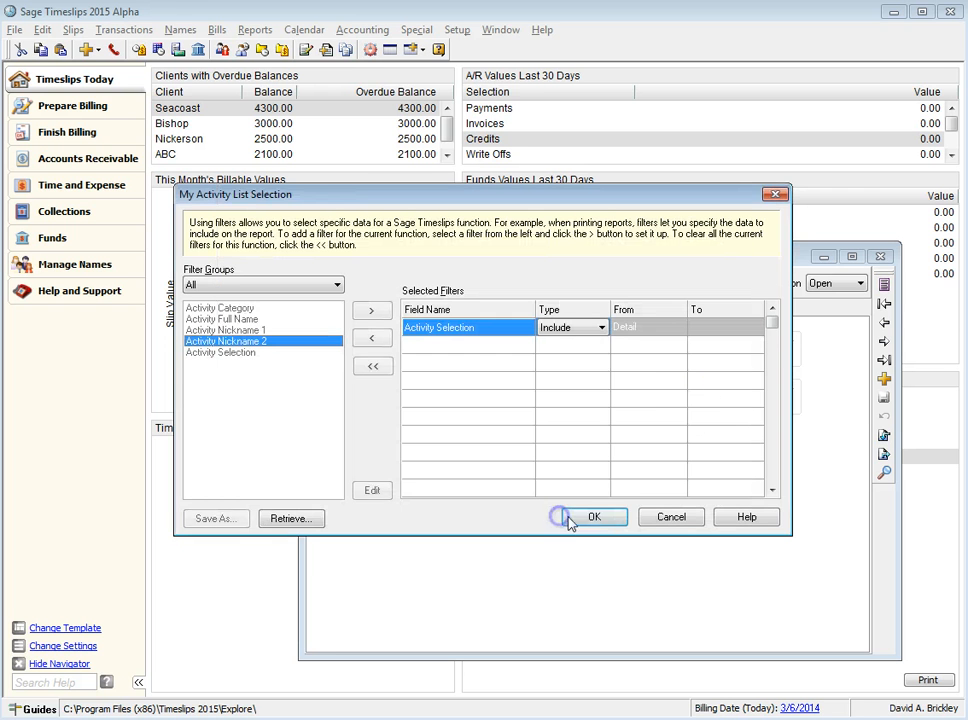
click(593, 517)
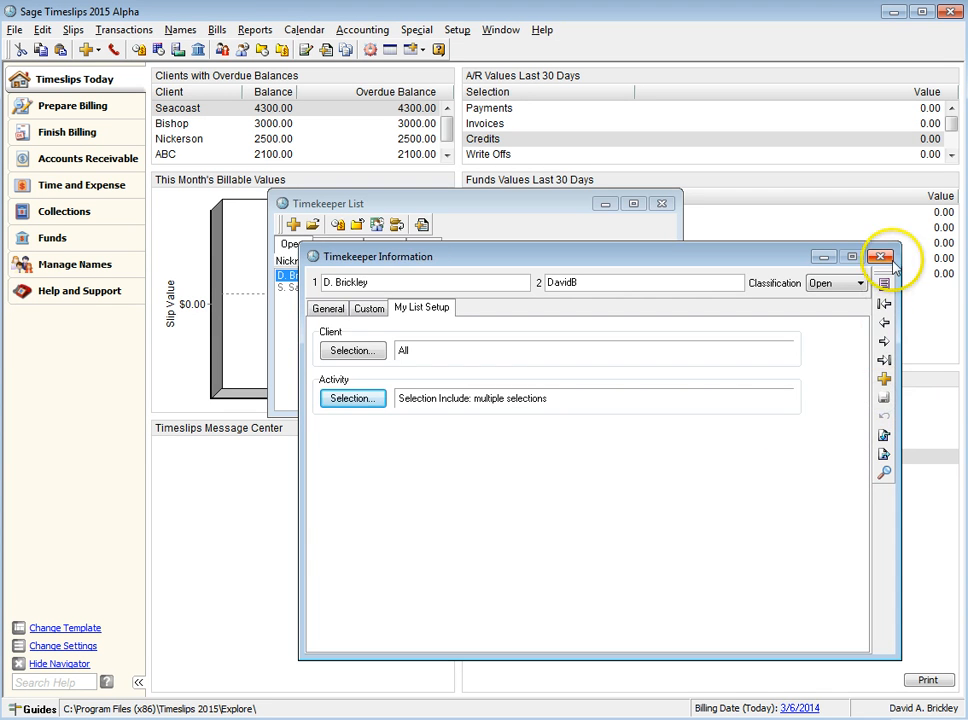
click(879, 257)
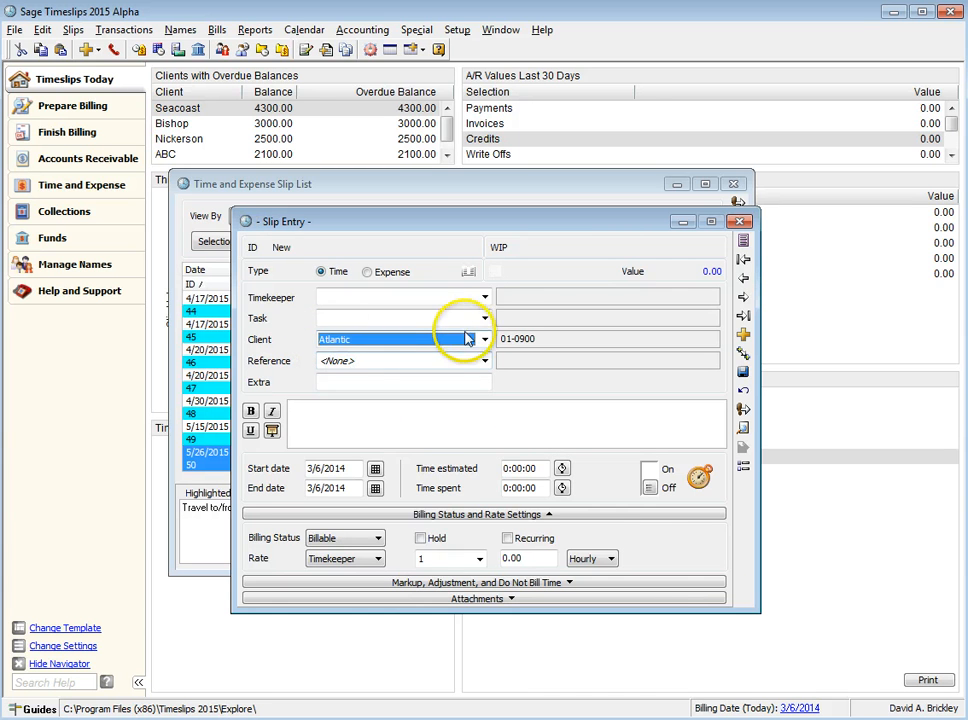
Step: Choose client ABC on the new slip and view its A-coded task choices
click(485, 318)
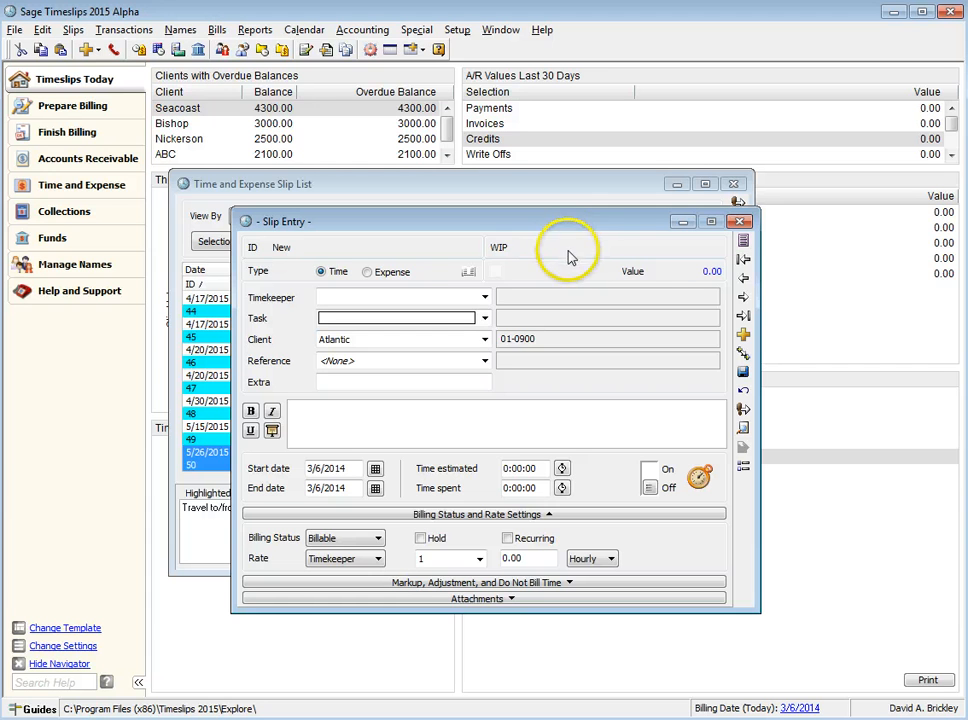
click(484, 339)
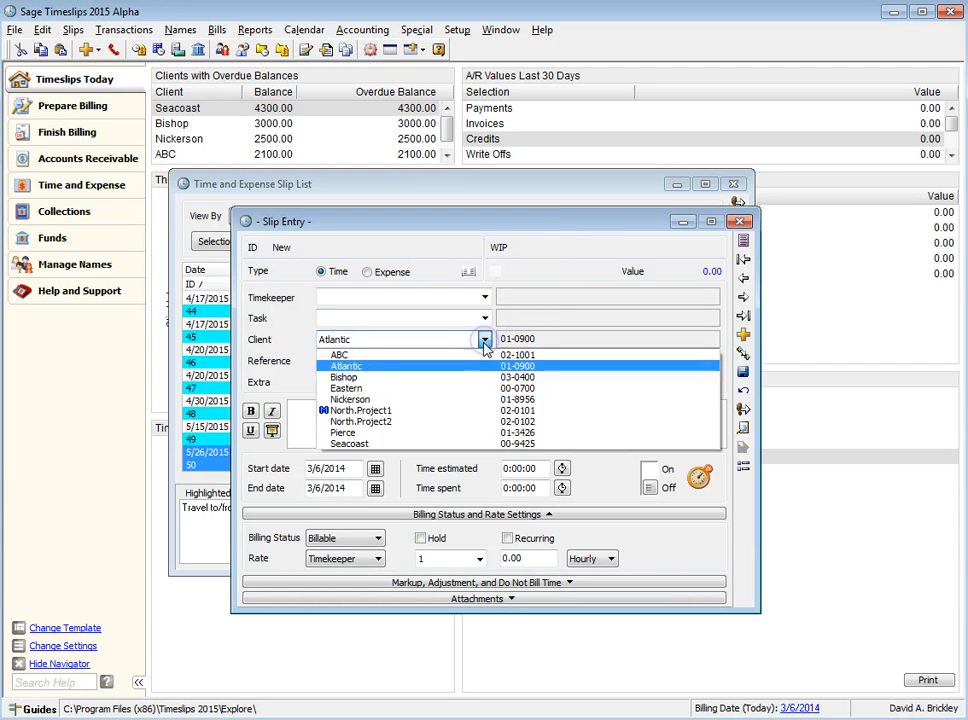
click(339, 355)
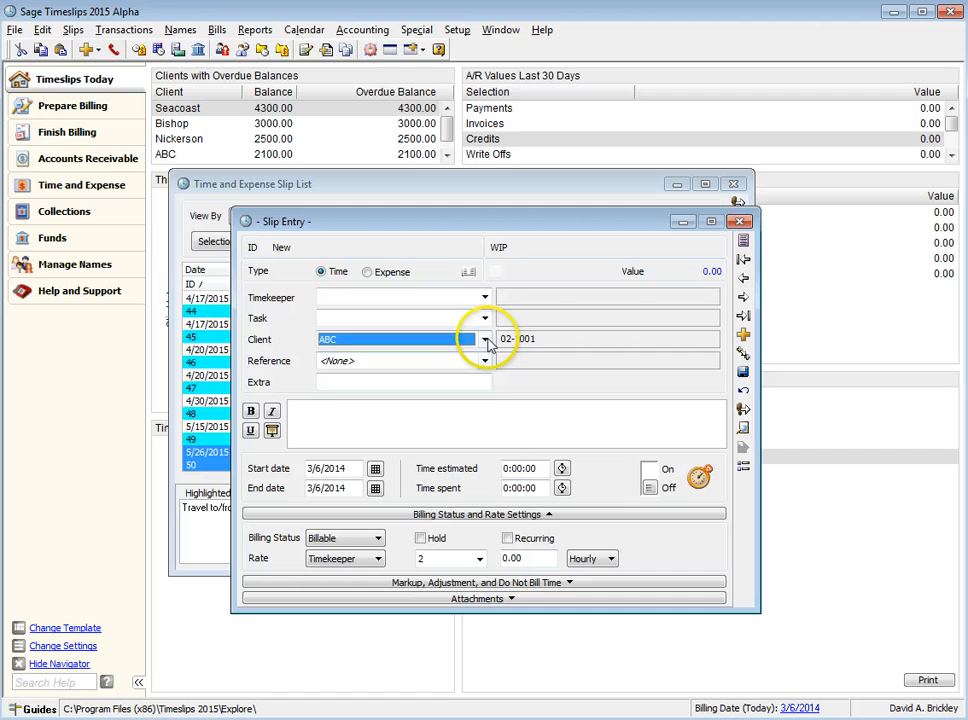
click(485, 318)
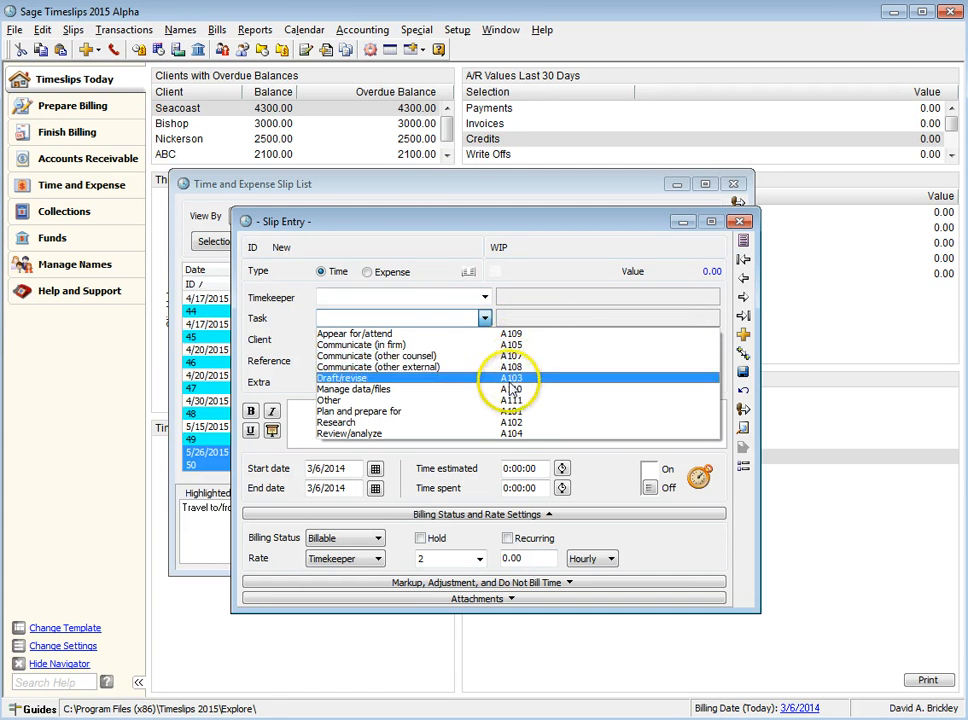